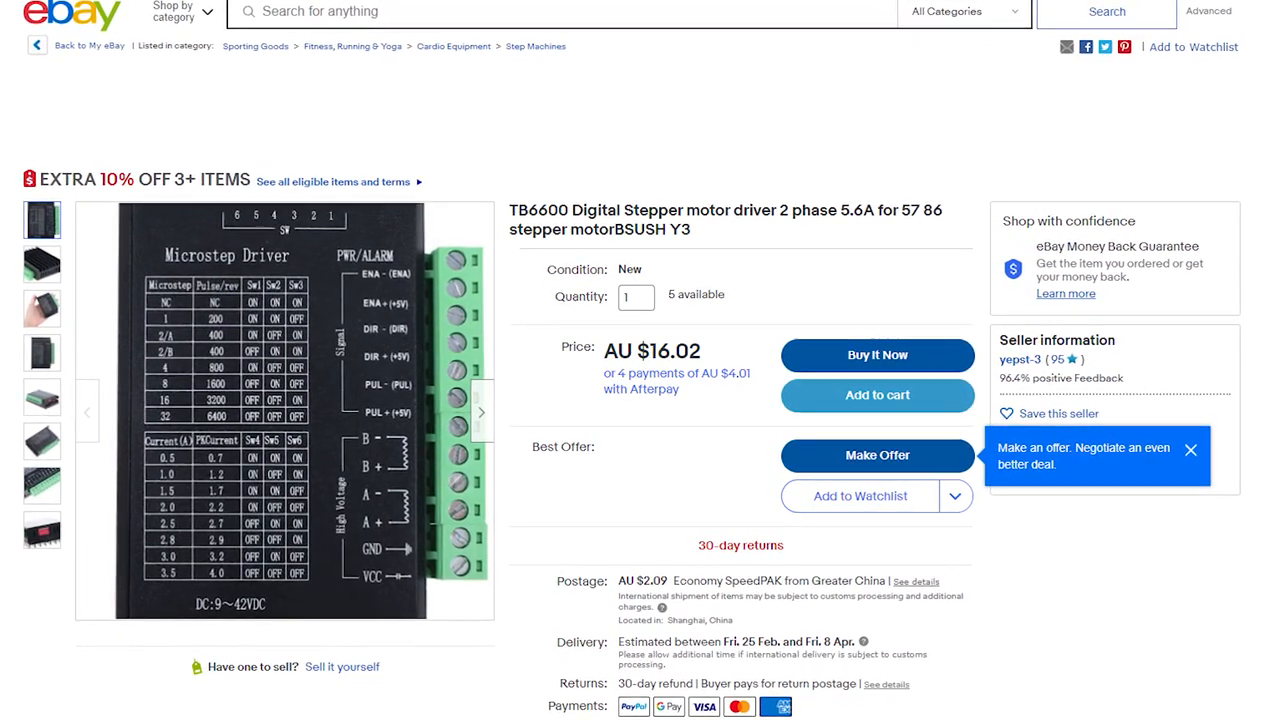
pyautogui.scroll(-3)
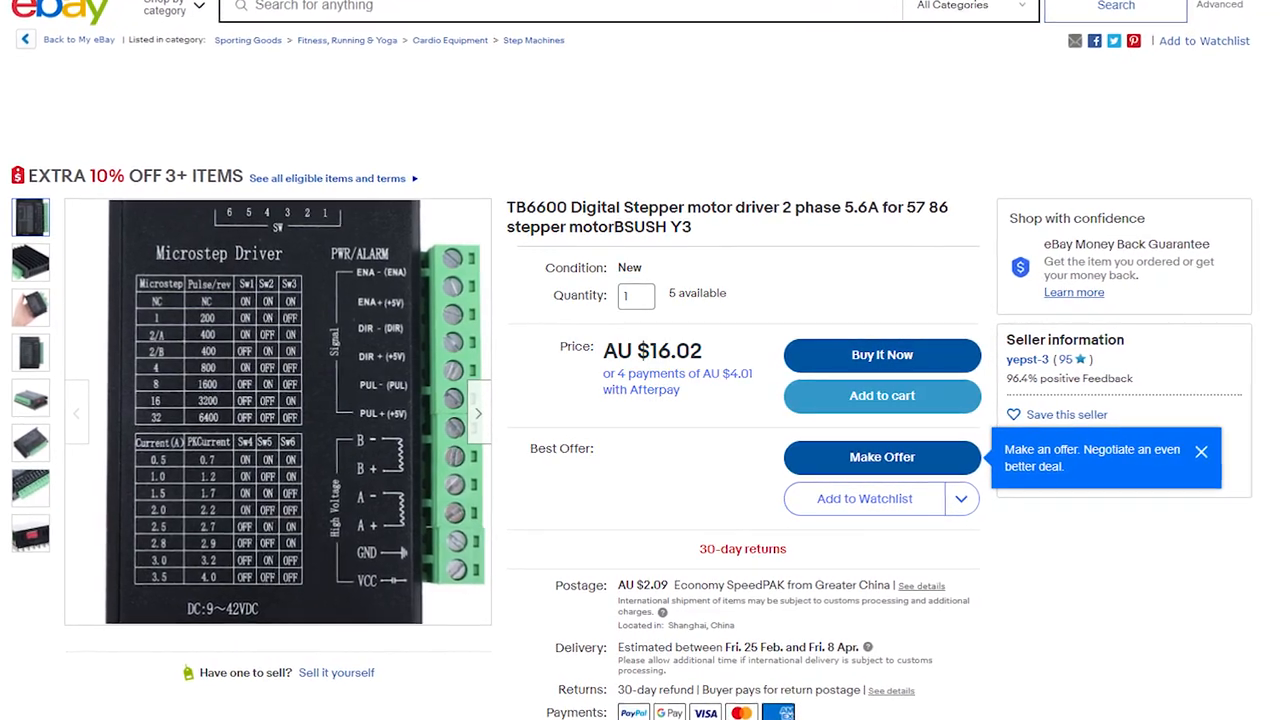